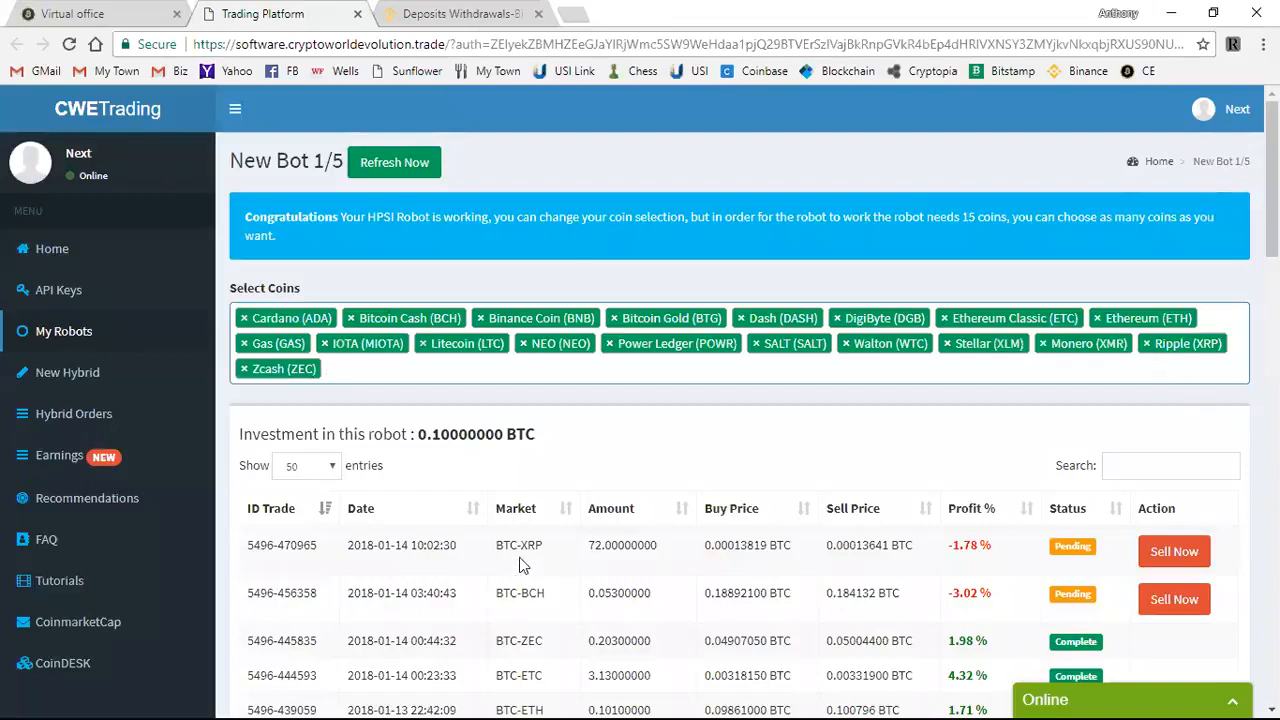
Go to page 3 of the New Bot 1/5 trade table, entries 101 to 141 of 141
scroll(down, 3)
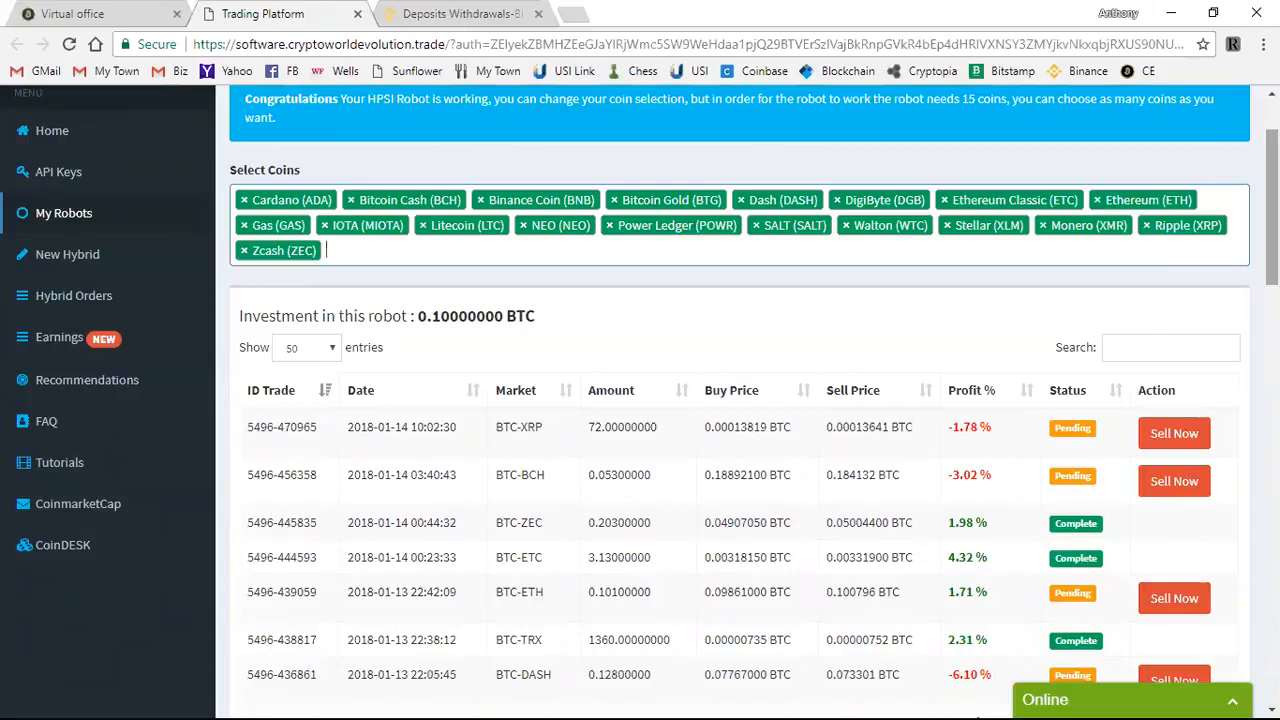
scroll(down, 3)
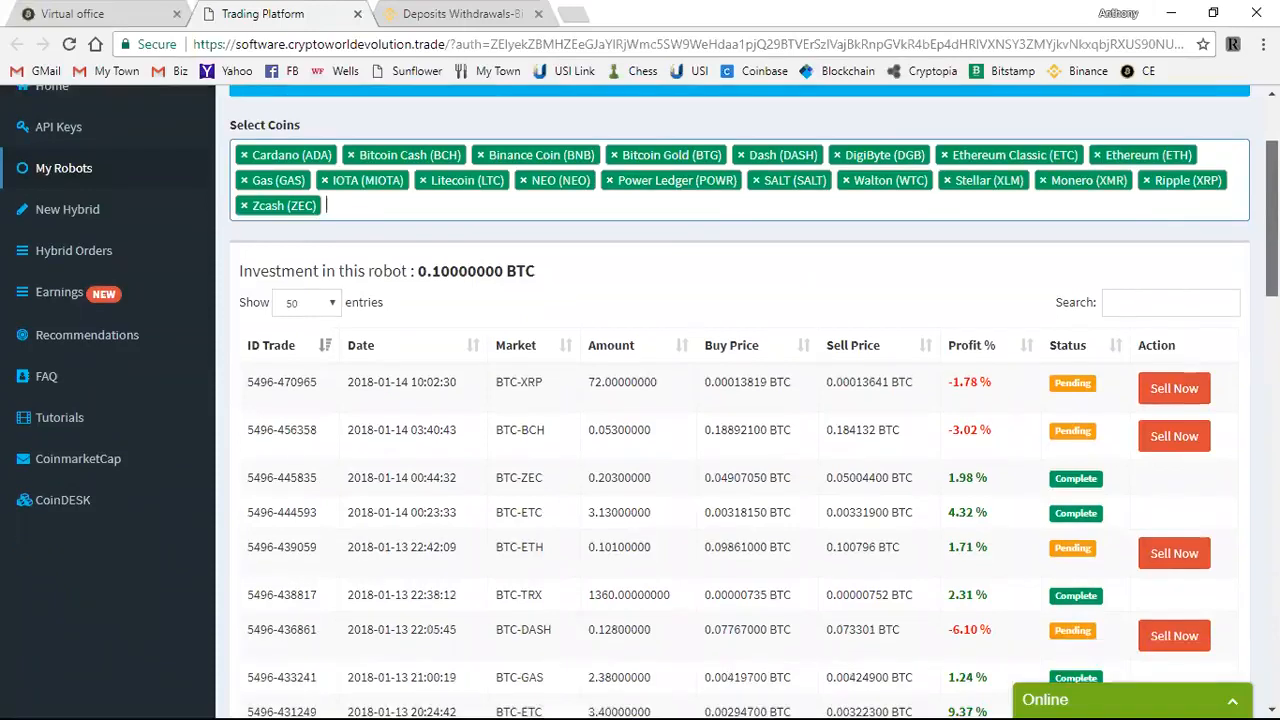
click(1176, 604)
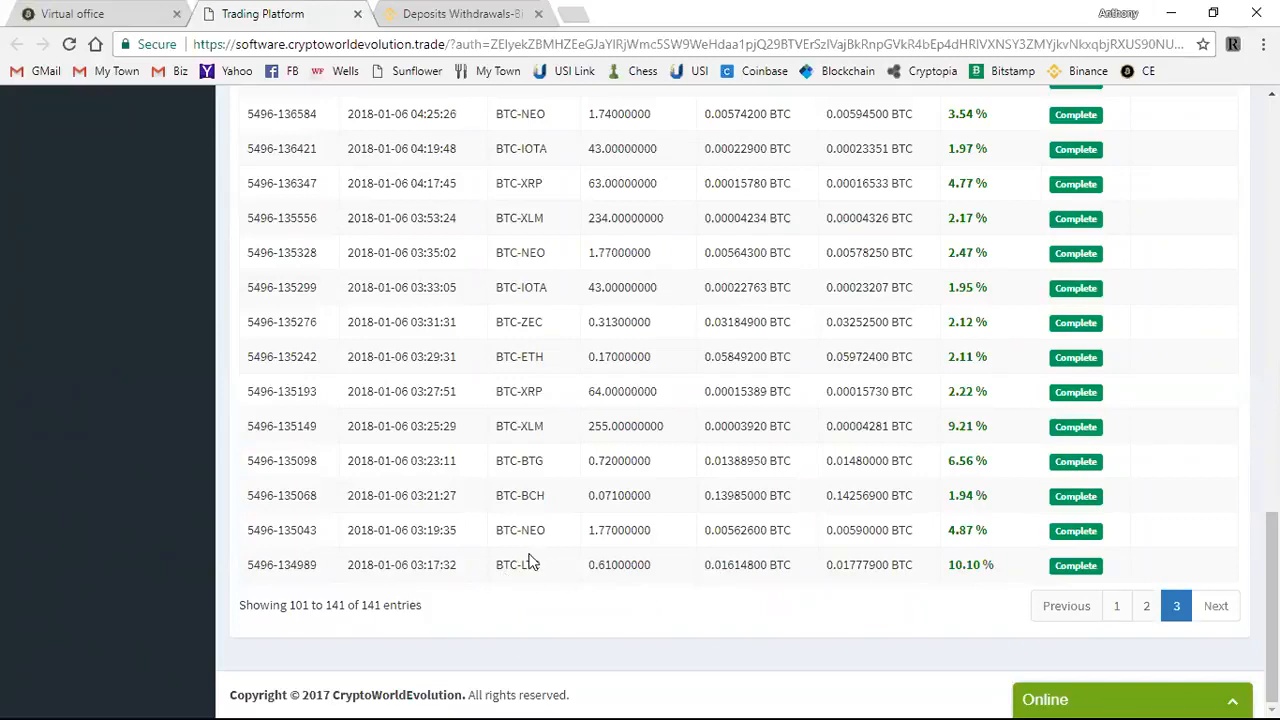
Return to page 1 of the trade table, newest 2018-01-14 trades first
click(1146, 604)
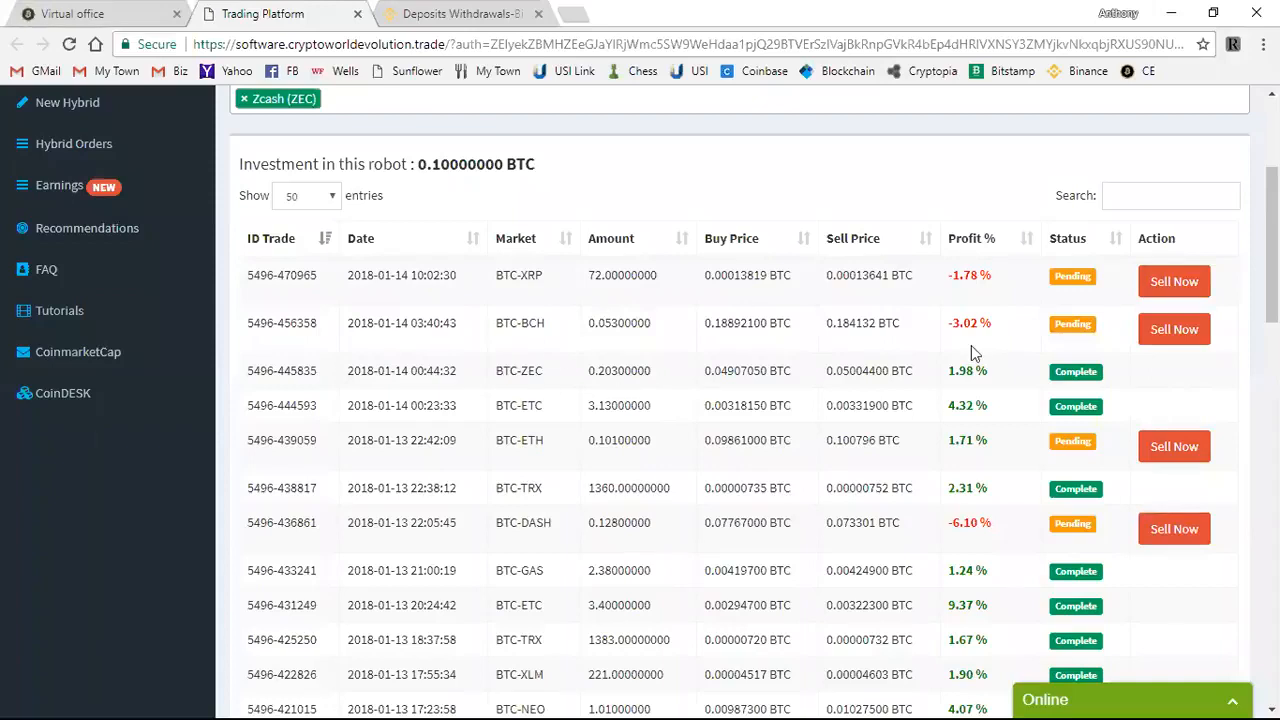
scroll(down, 3)
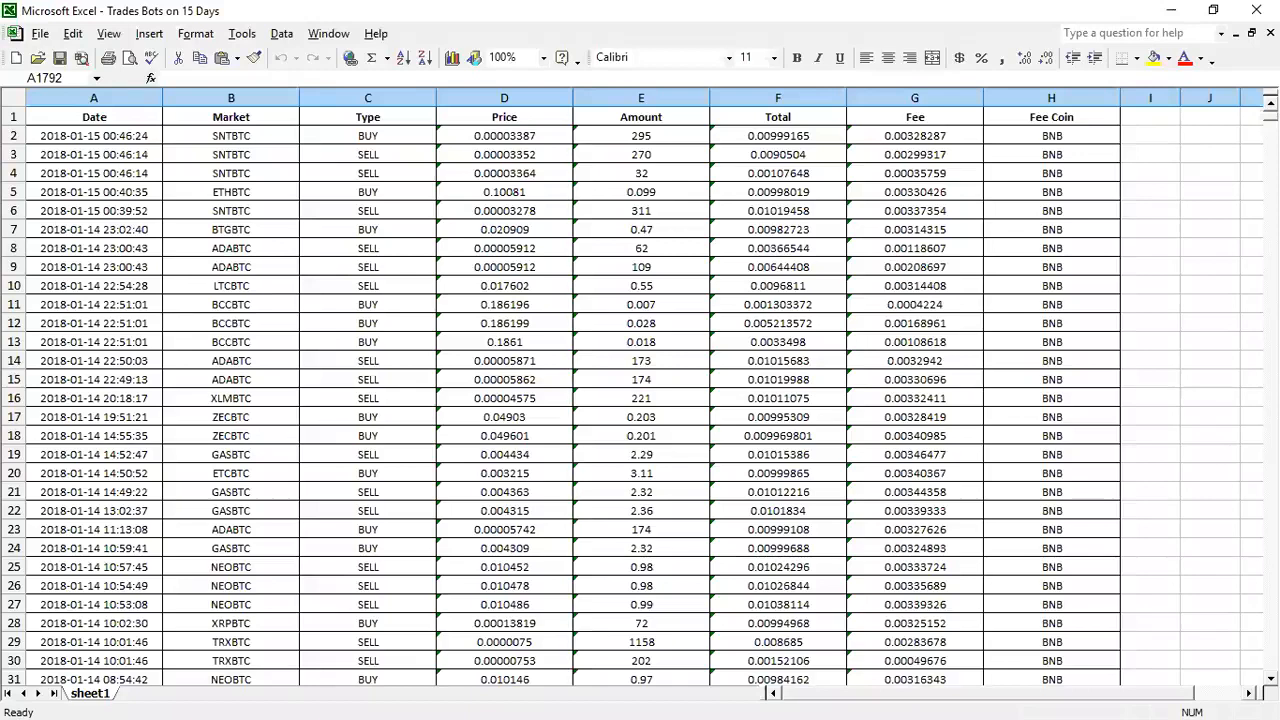
Scroll the 'Trades Bots on 15 Days' sheet to its last row, 1791, with the 2017-12-28 trades
scroll(down, 3)
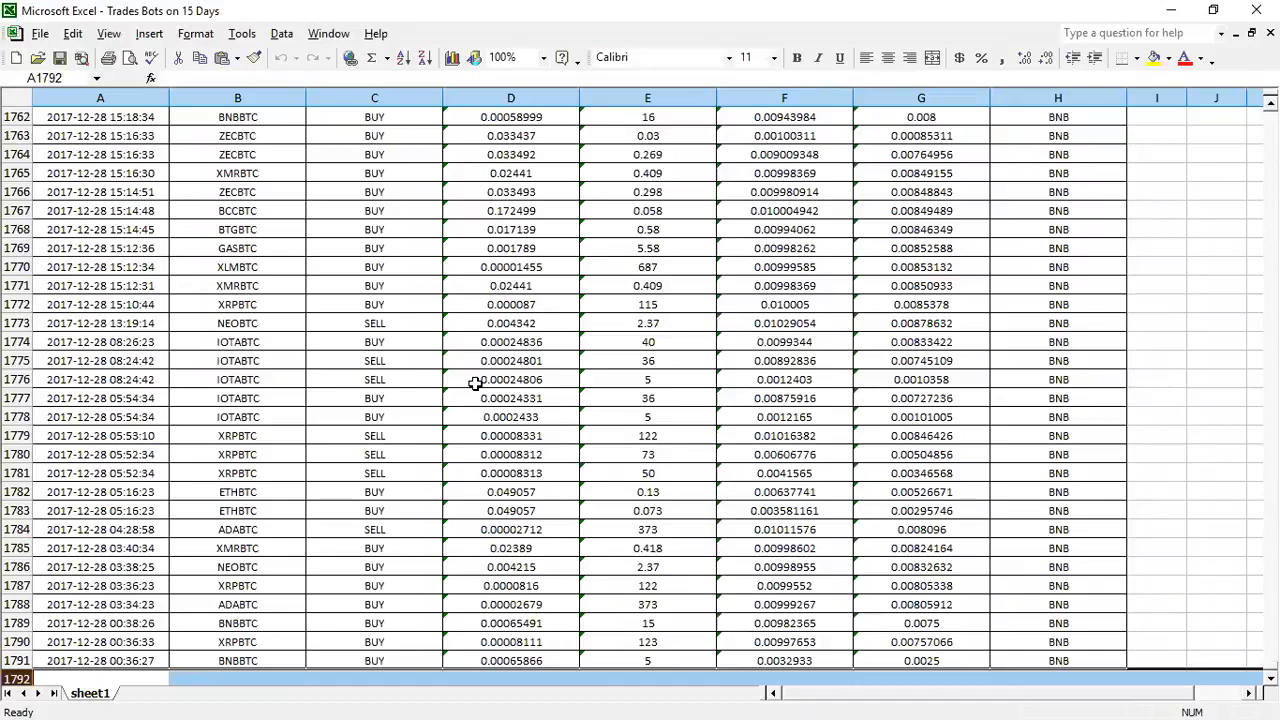
click(510, 528)
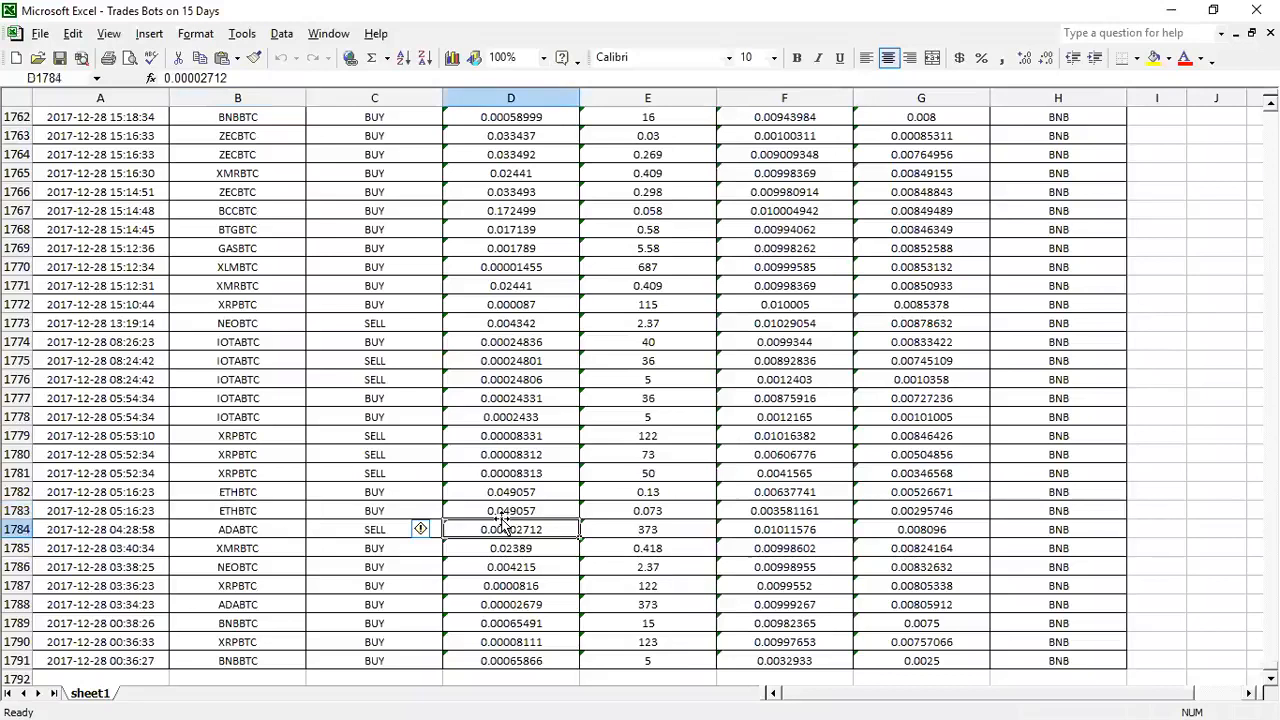
click(236, 380)
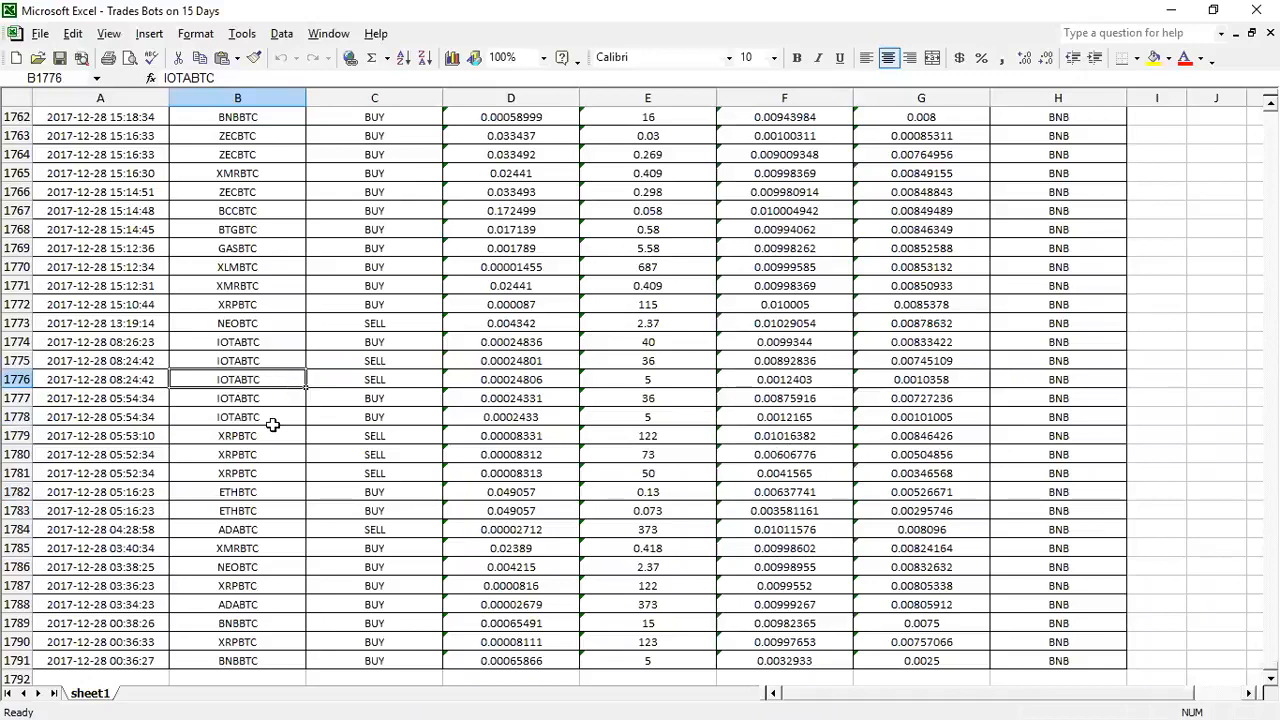